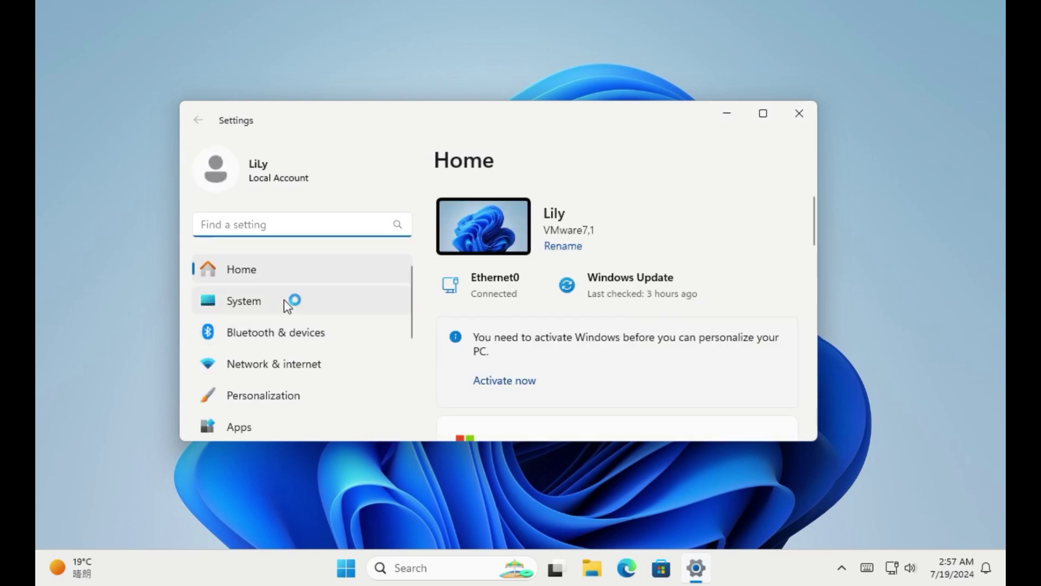
Step: From Settings System > About, open BitLocker Drive Encryption for drive C
{"action": "left_click", "coordinate": [243, 299]}
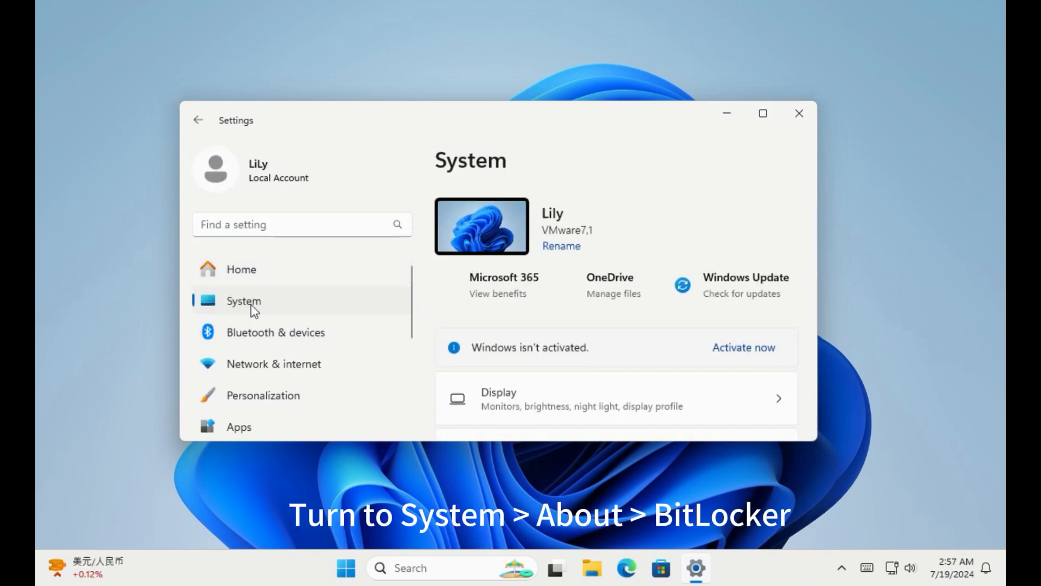
{"action": "scroll", "scroll_direction": "down", "scroll_amount": 3}
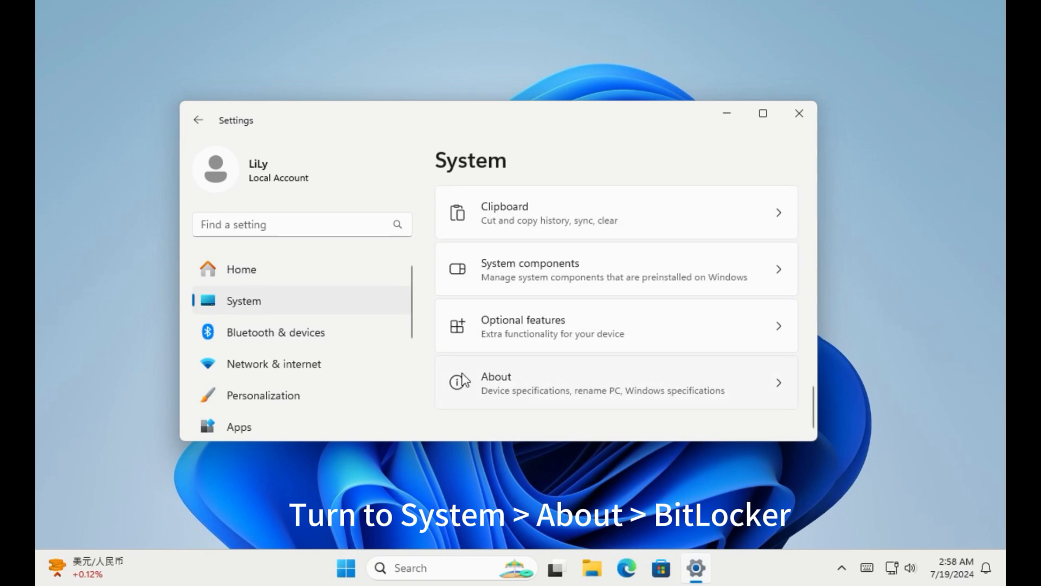
{"action": "mouse_move", "coordinate": [751, 388]}
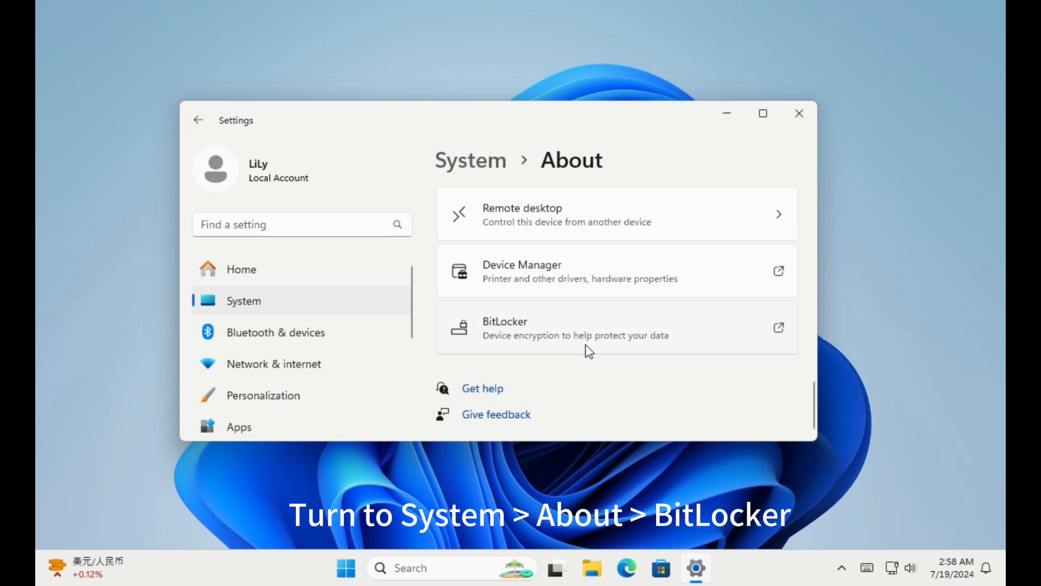
{"action": "mouse_move", "coordinate": [490, 338]}
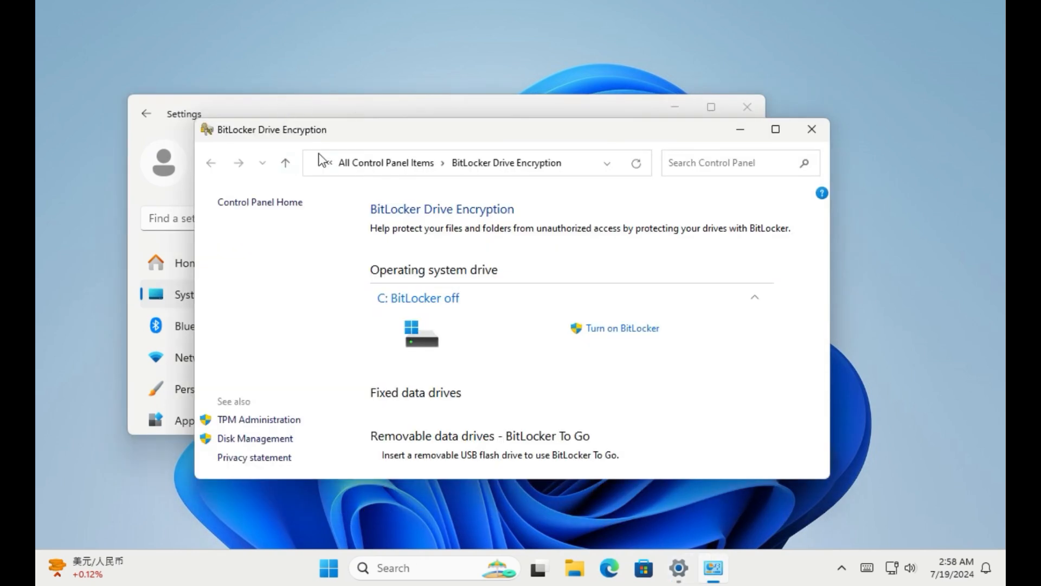
{"action": "mouse_move", "coordinate": [613, 358]}
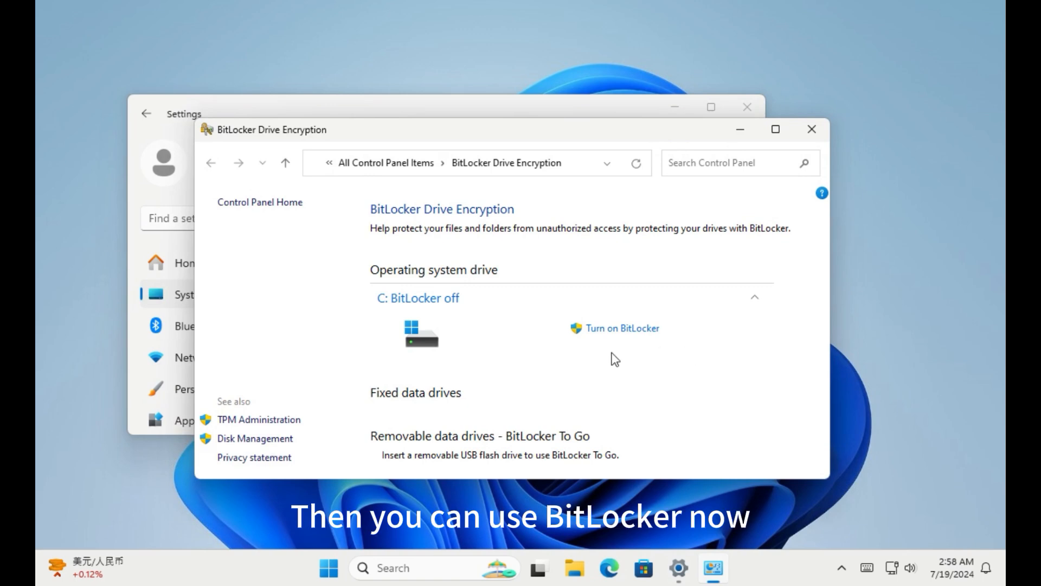
{"action": "mouse_move", "coordinate": [622, 328]}
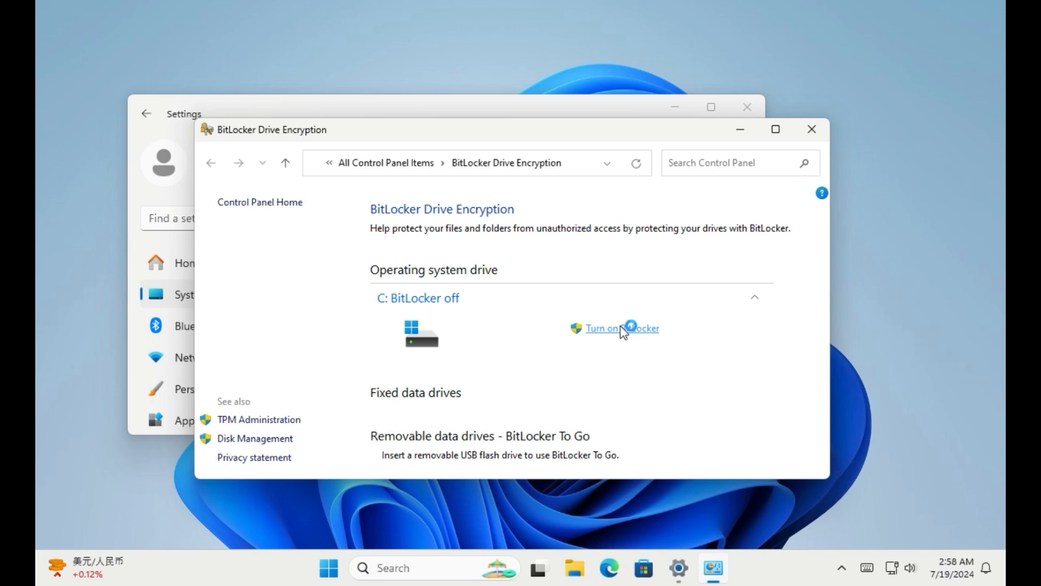
{"action": "left_click", "coordinate": [621, 327]}
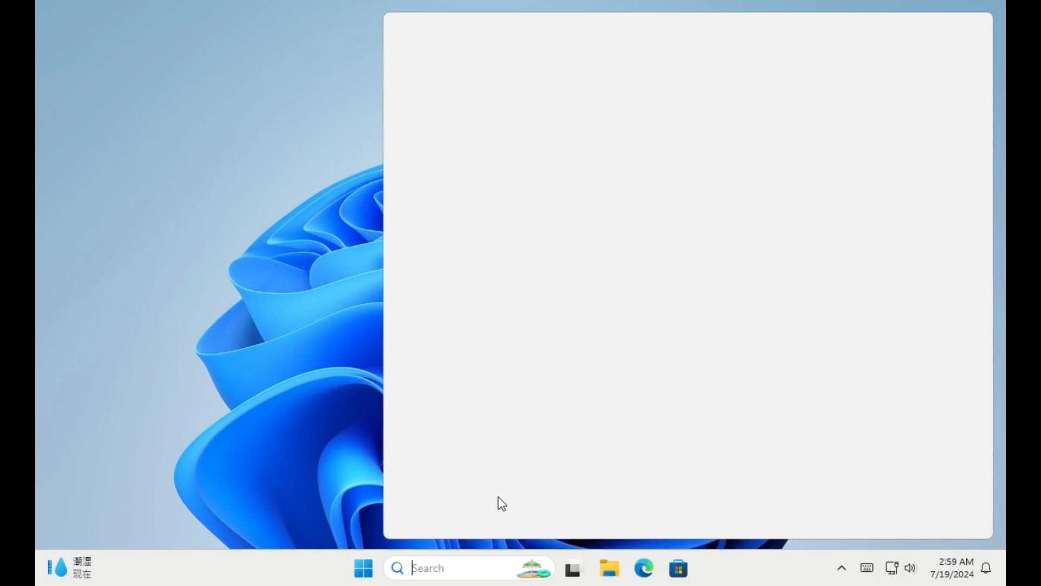
Step: Search 'Manage BitLocker' to open BitLocker Drive Encryption, then close the window
{"action": "type", "text": "Manage"}
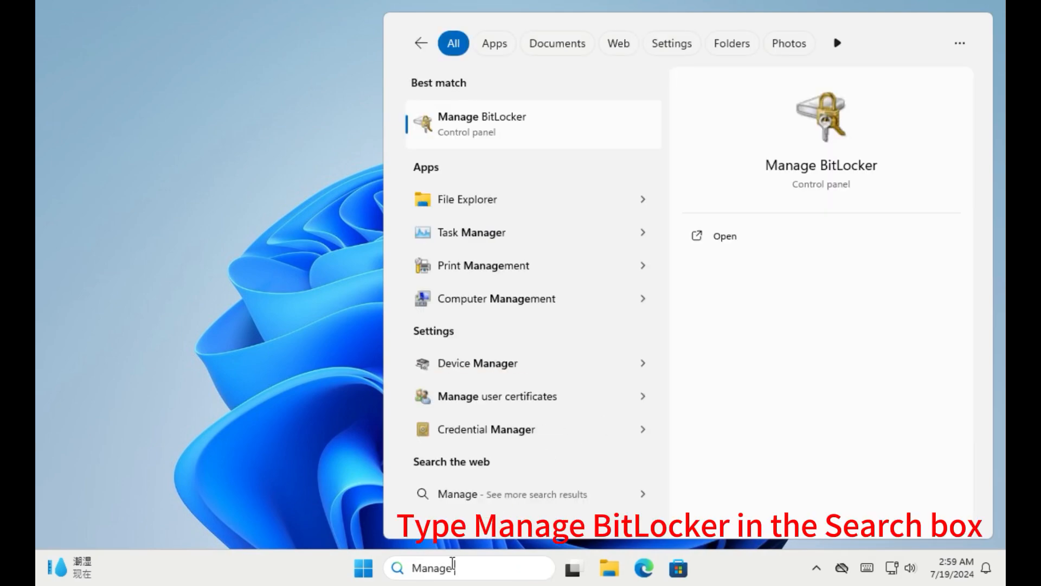
{"action": "type", "text": "BitLocker"}
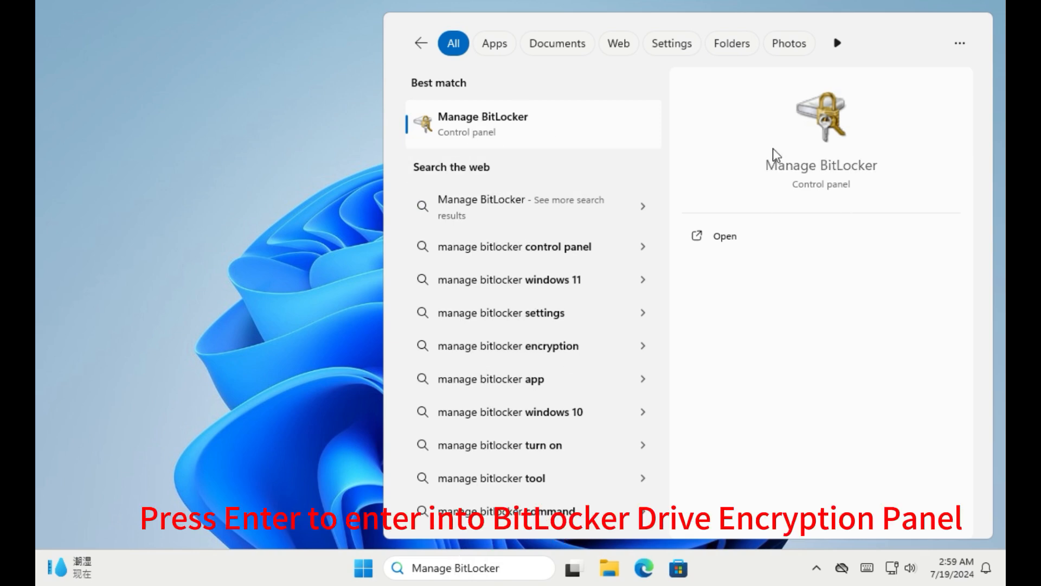
{"action": "key", "text": "Return"}
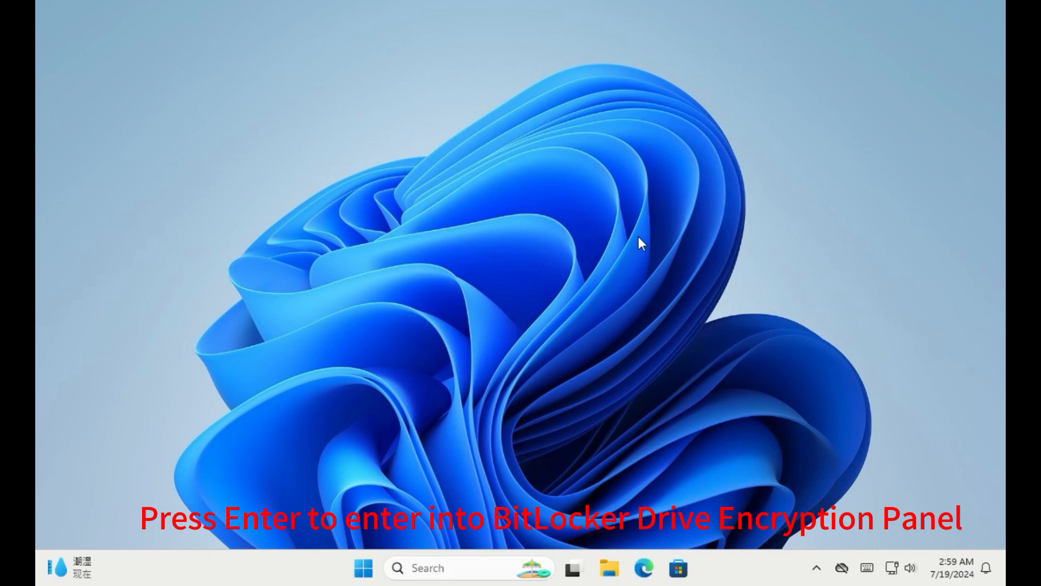
{"action": "key", "text": "Return"}
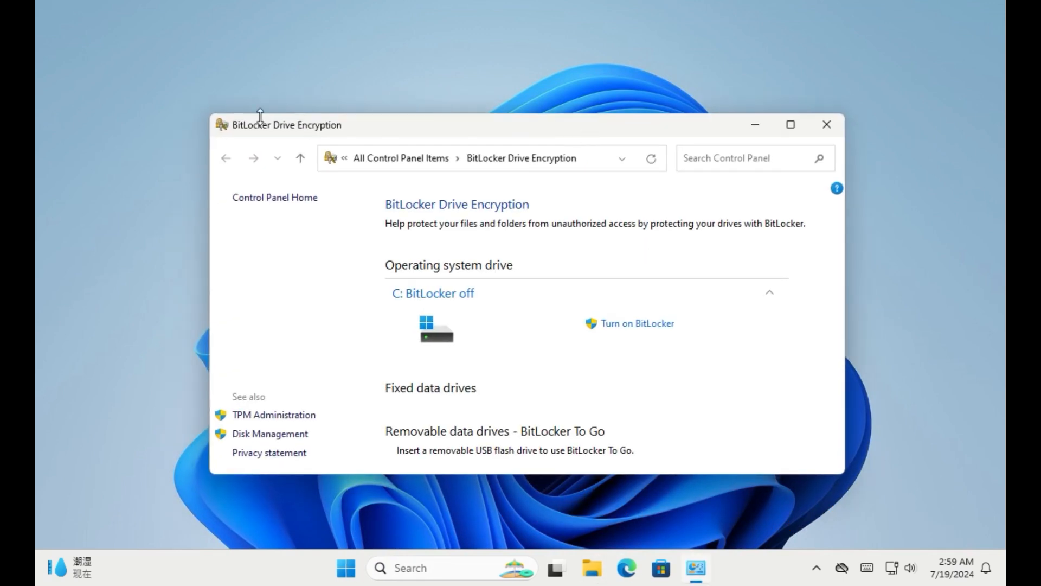
{"action": "left_click", "coordinate": [825, 124]}
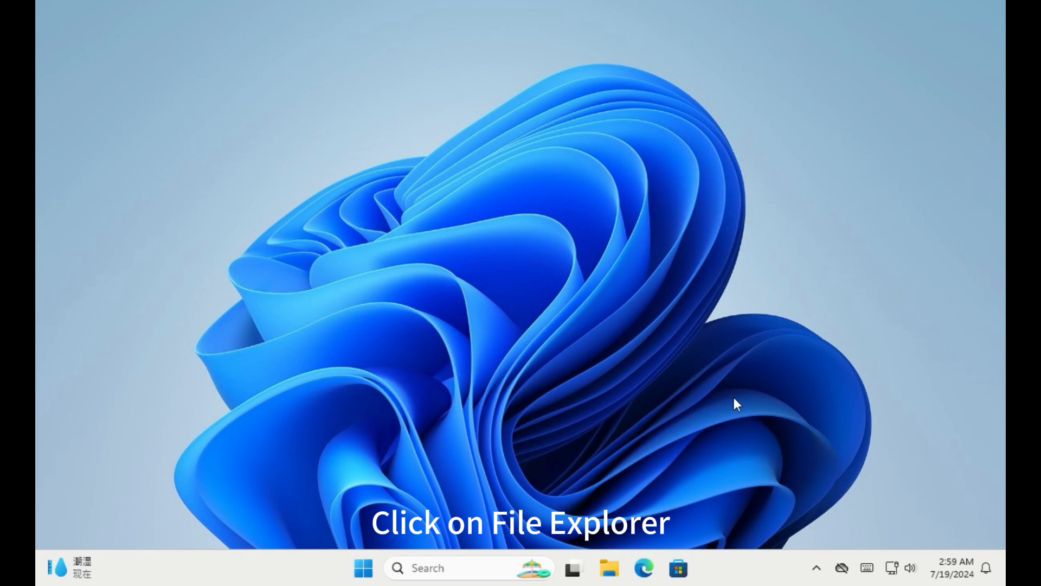
Step: In File Explorer's This PC, choose Turn on BitLocker for Local Disk (C:)
{"action": "left_click", "coordinate": [607, 568]}
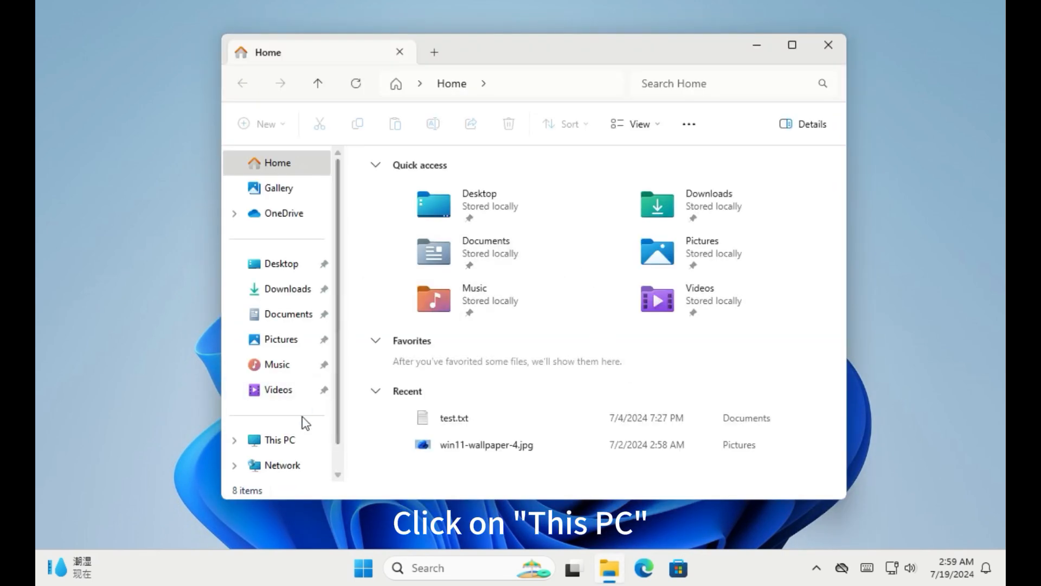
{"action": "left_click", "coordinate": [279, 440]}
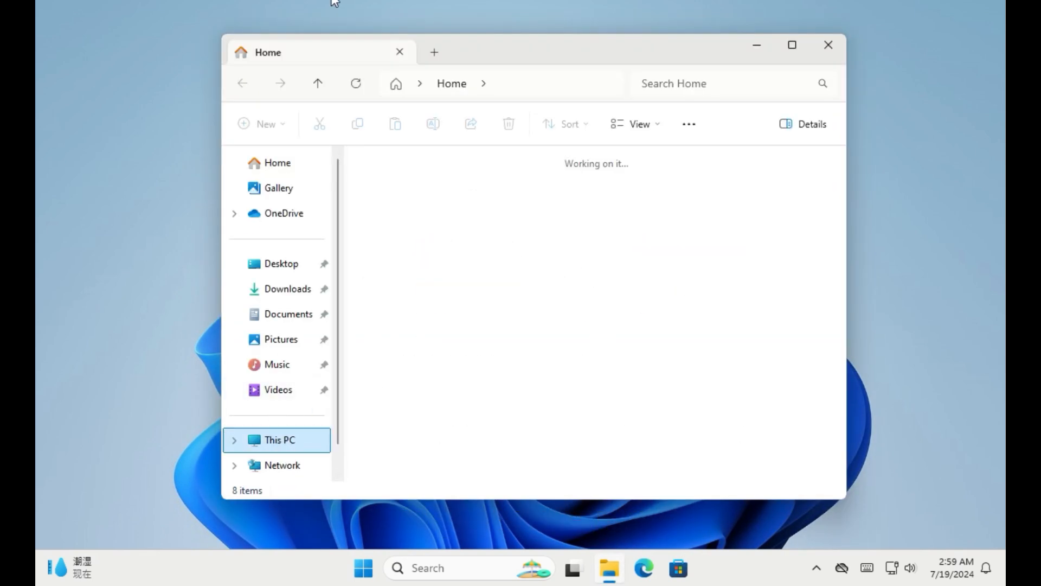
{"action": "right_click", "coordinate": [432, 189]}
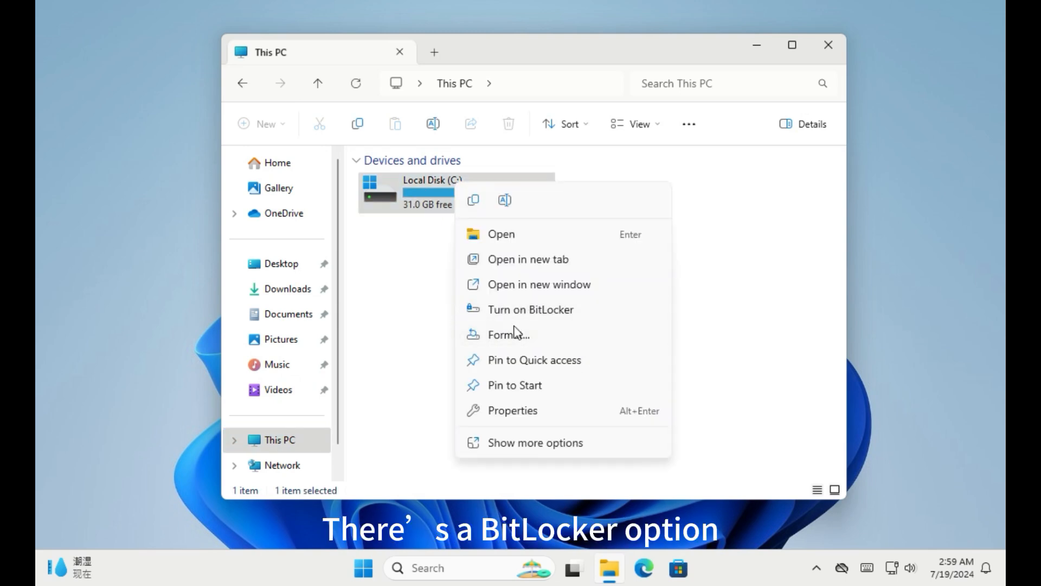
{"action": "mouse_move", "coordinate": [531, 310]}
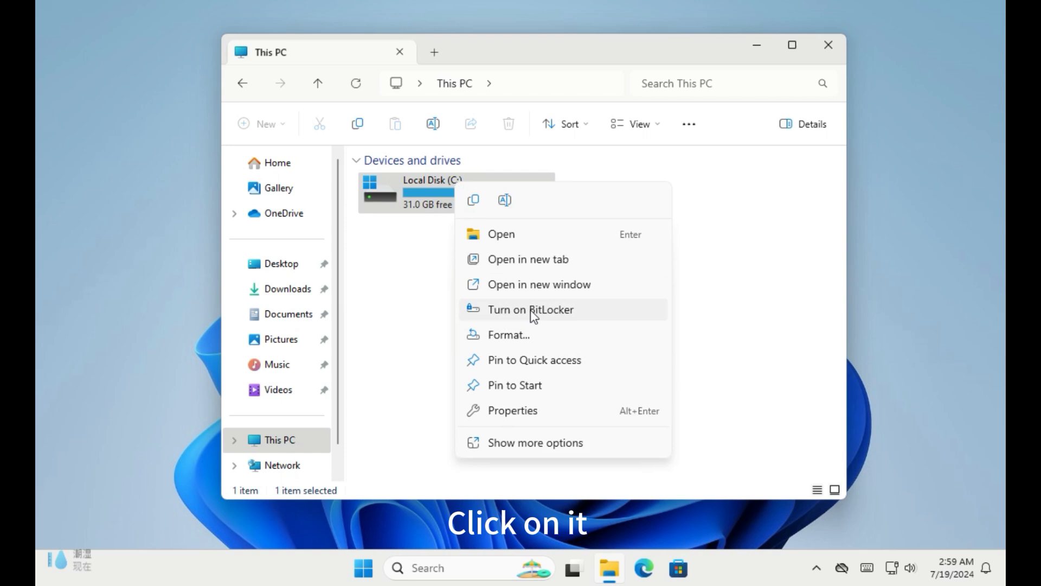
{"action": "left_click", "coordinate": [530, 309]}
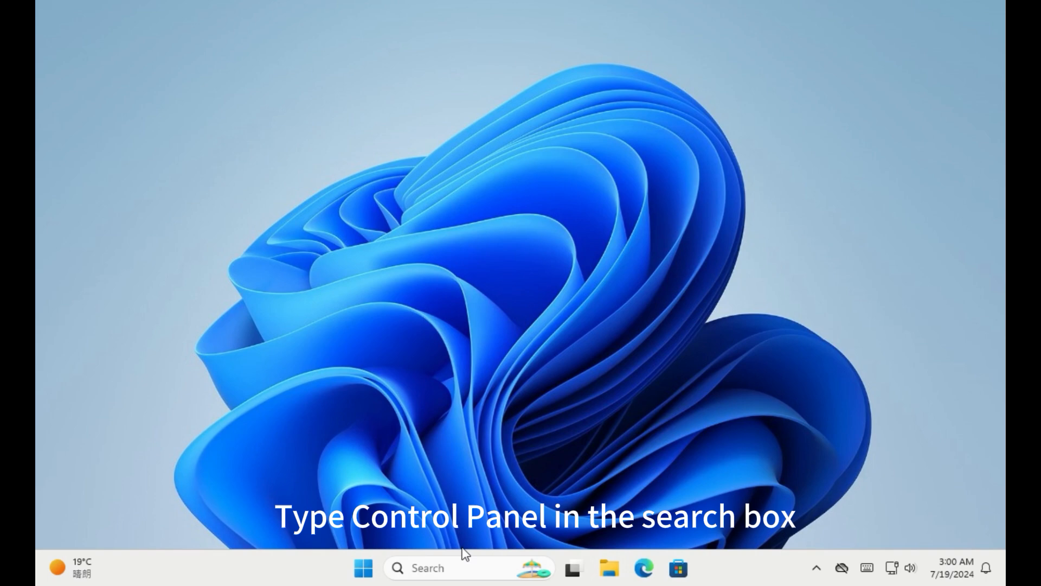
Step: Open BitLocker Drive Encryption from Control Panel in large icons view, then close it
{"action": "type", "text": "Control Panel"}
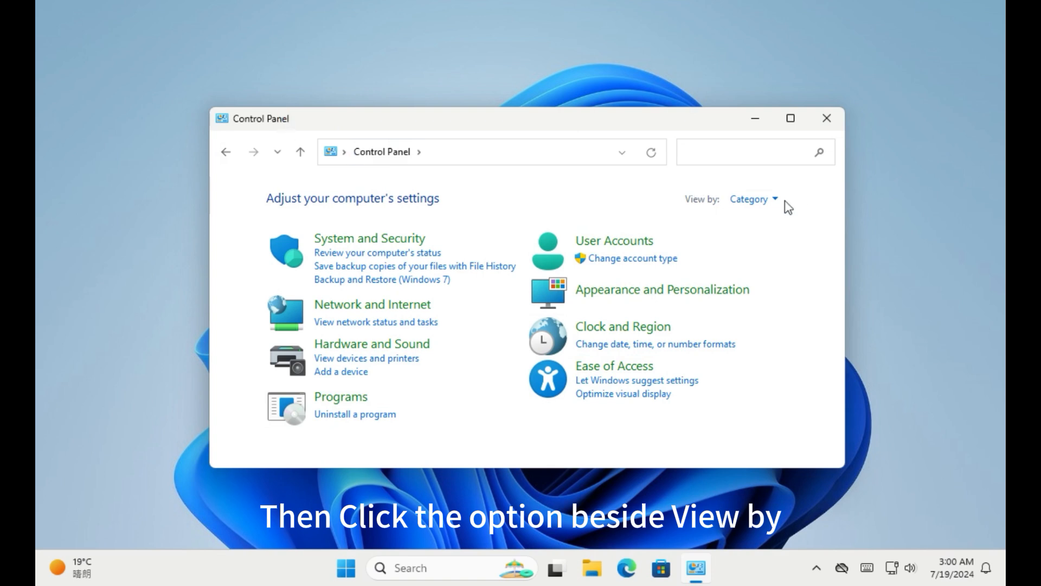
{"action": "left_click", "coordinate": [751, 199]}
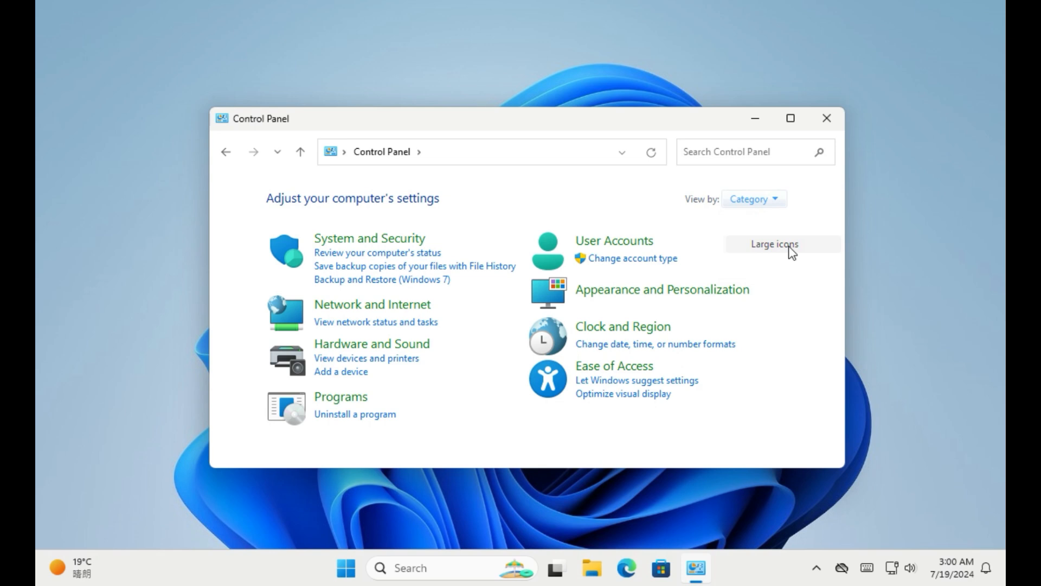
{"action": "left_click", "coordinate": [774, 243]}
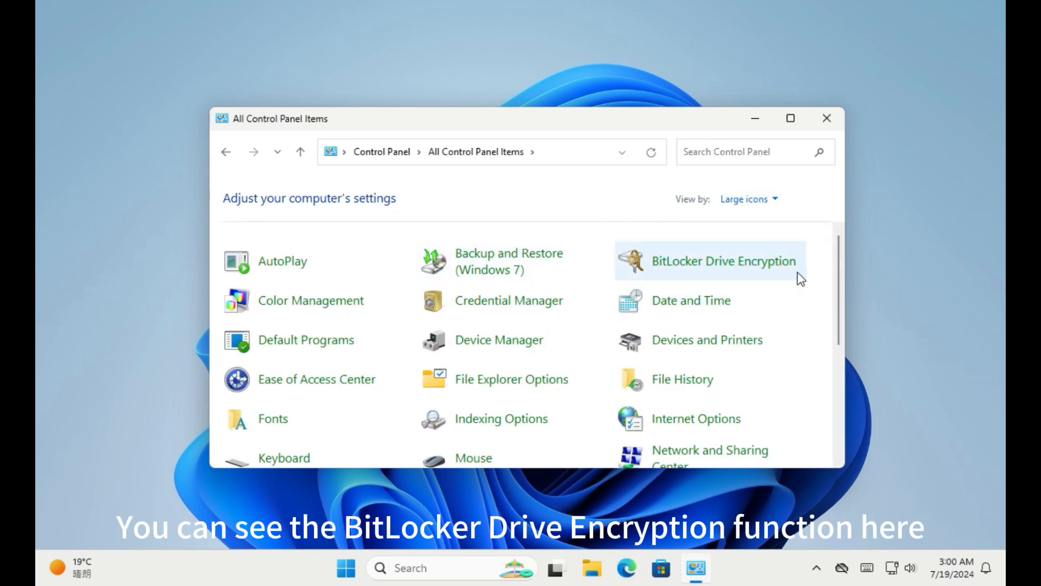
{"action": "left_click", "coordinate": [723, 260]}
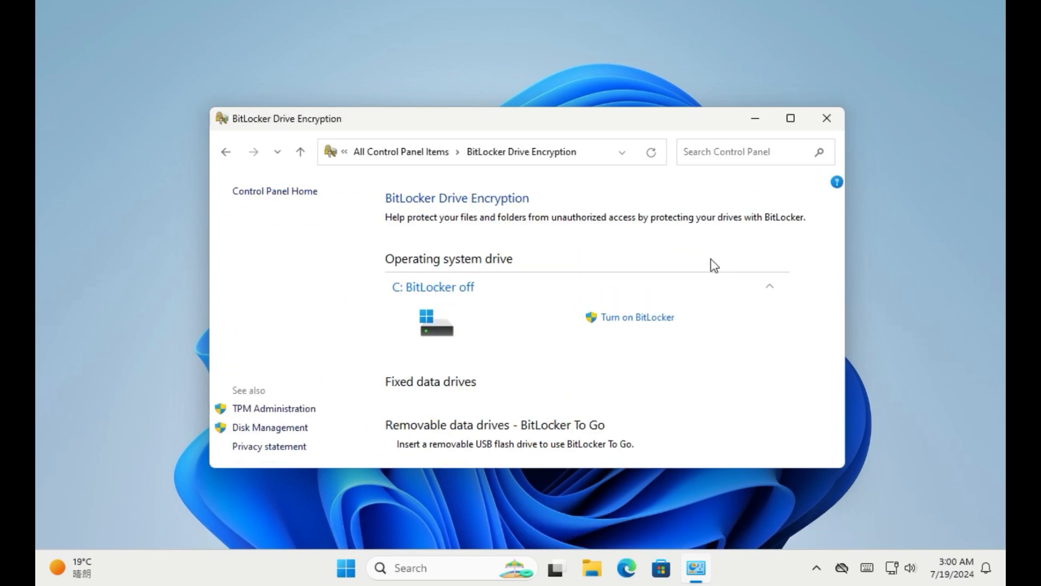
{"action": "left_click", "coordinate": [826, 118]}
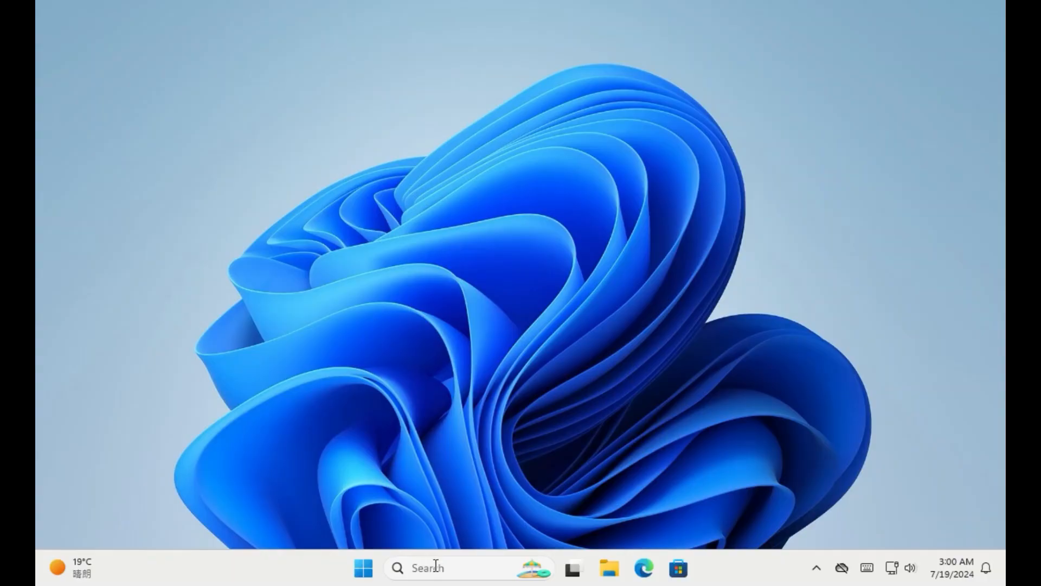
Step: Launch Command Prompt as administrator, approving the User Account Control prompt
{"action": "type", "text": "cmd"}
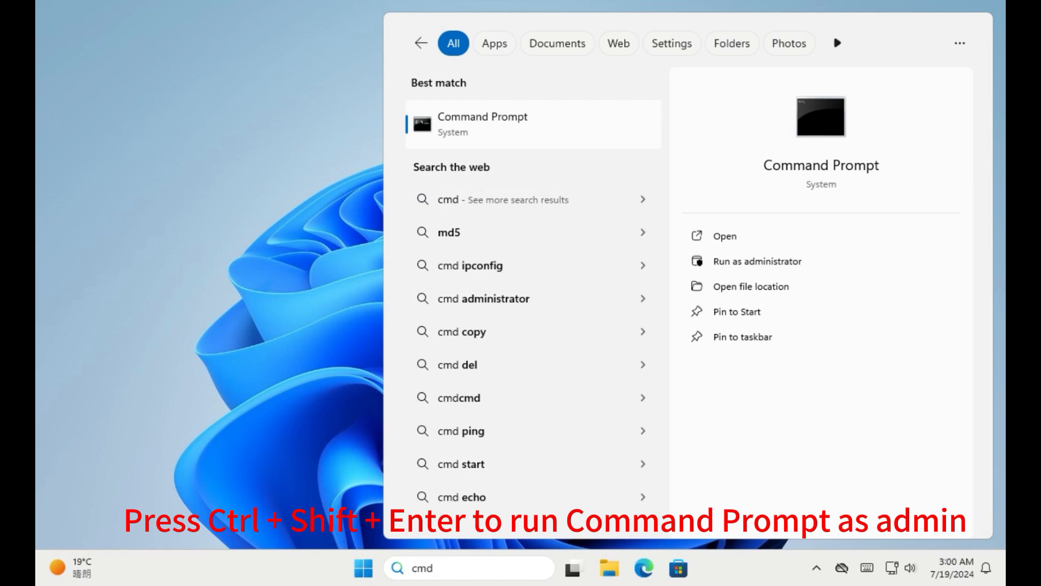
{"action": "mouse_move", "coordinate": [468, 568]}
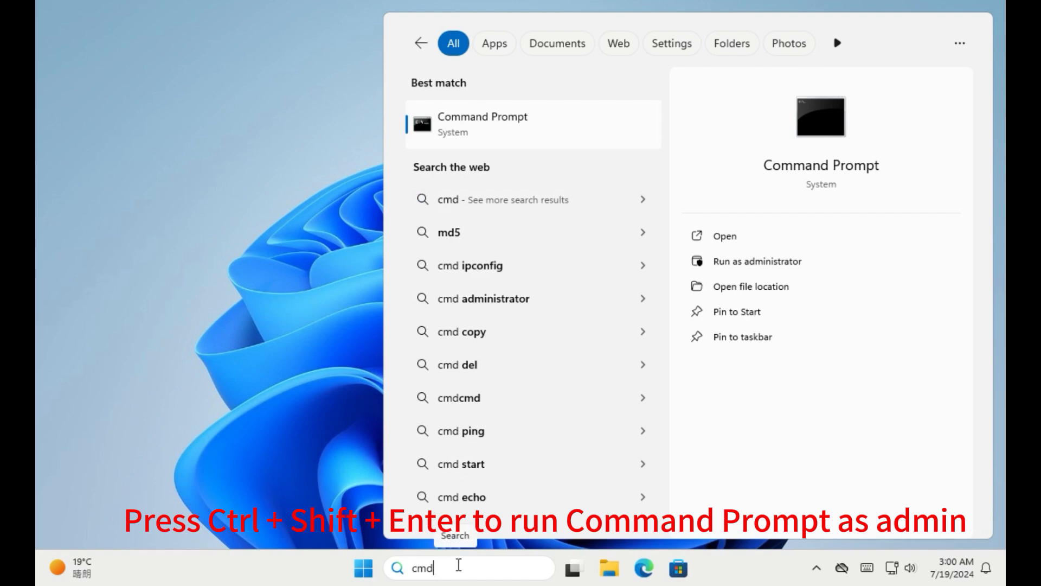
{"action": "key", "text": "ctrl+shift+enter"}
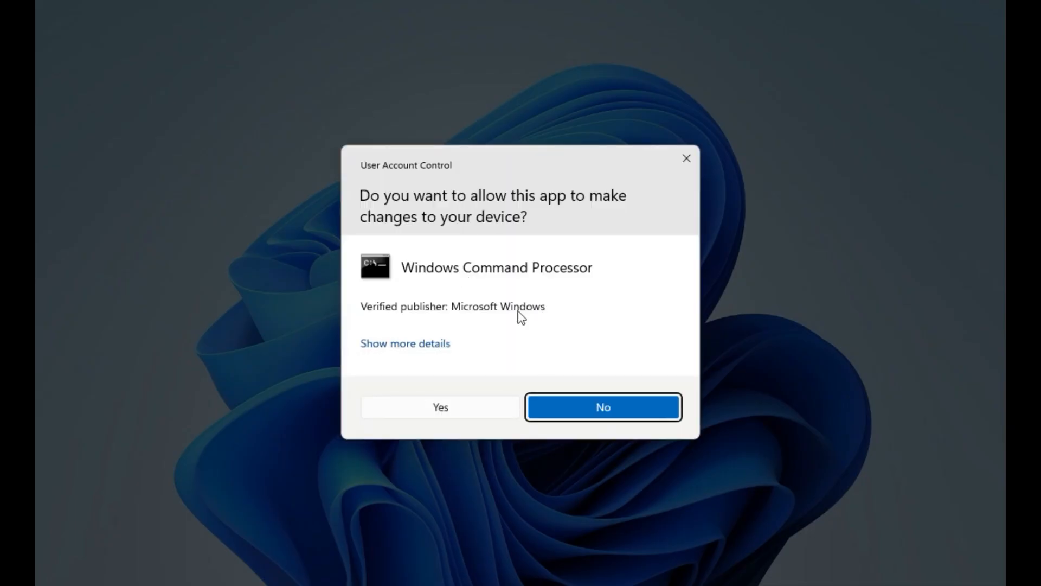
{"action": "left_click", "coordinate": [440, 406]}
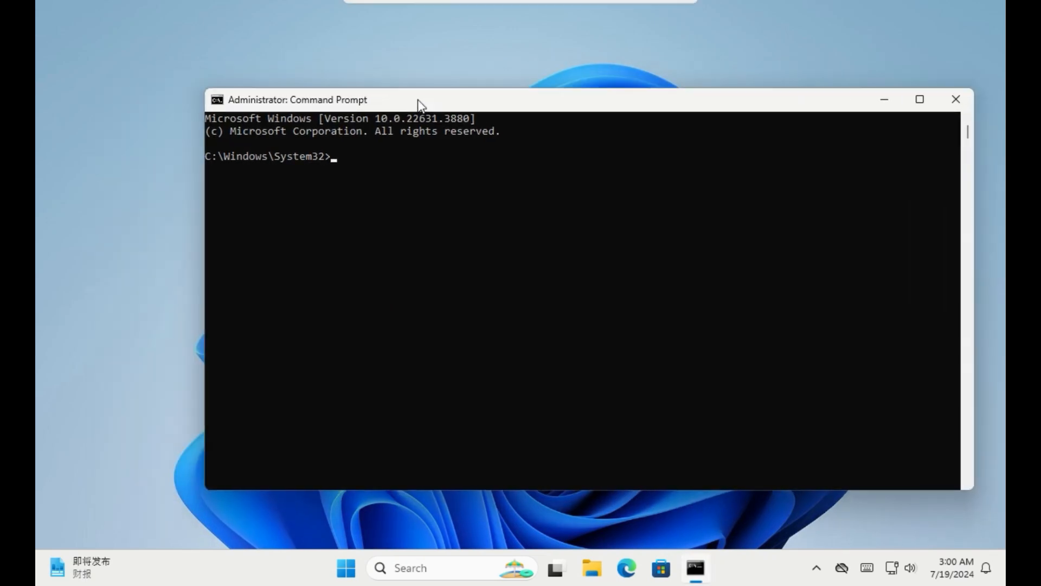
Step: Run manage-bde -status to check drive C's BitLocker status, then close the window
{"action": "type", "text": "m"}
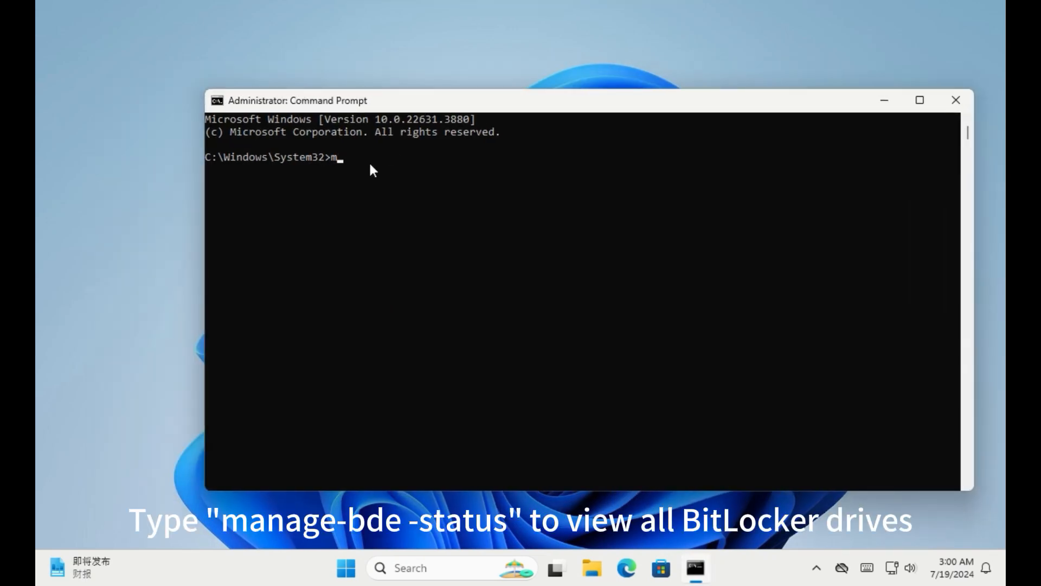
{"action": "type", "text": "anage-bd"}
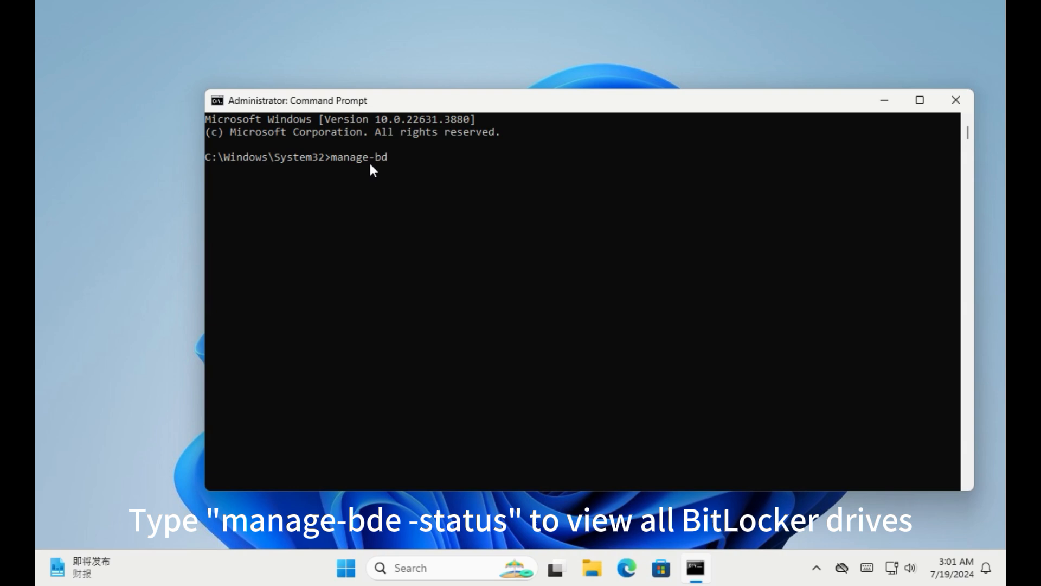
{"action": "type", "text": "e -status"}
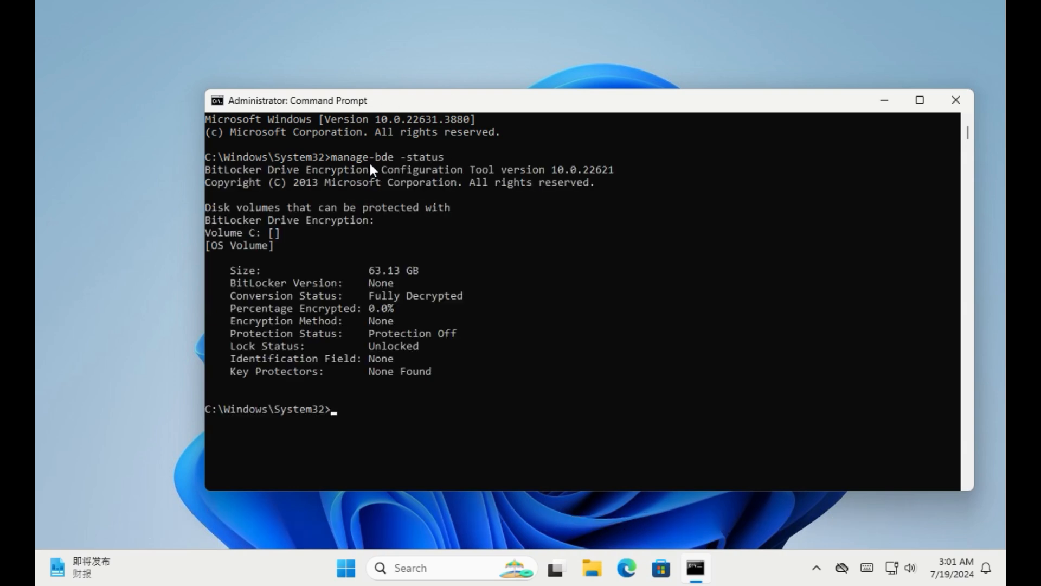
{"action": "mouse_move", "coordinate": [289, 215]}
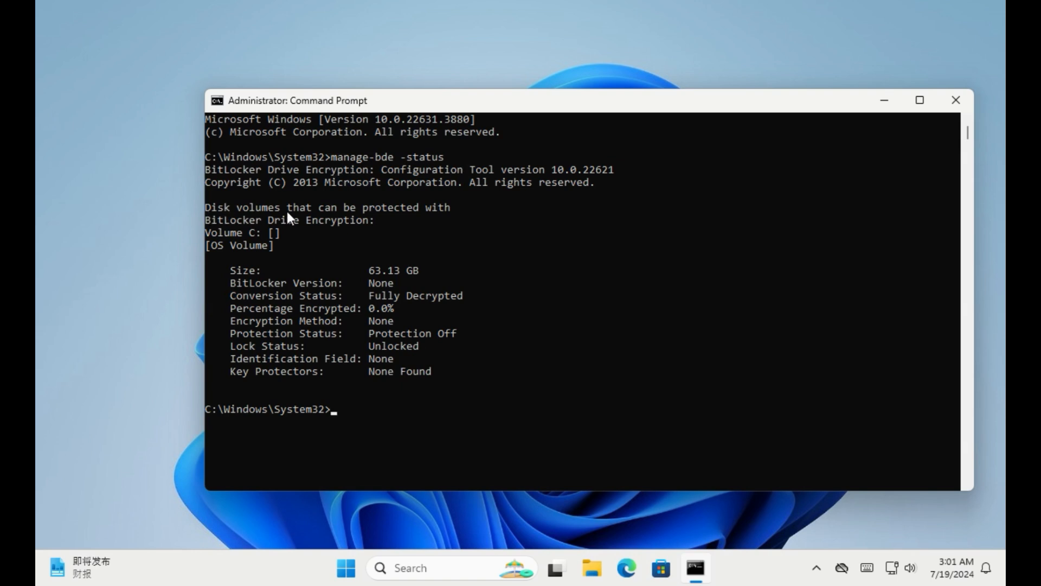
{"action": "mouse_move", "coordinate": [423, 284]}
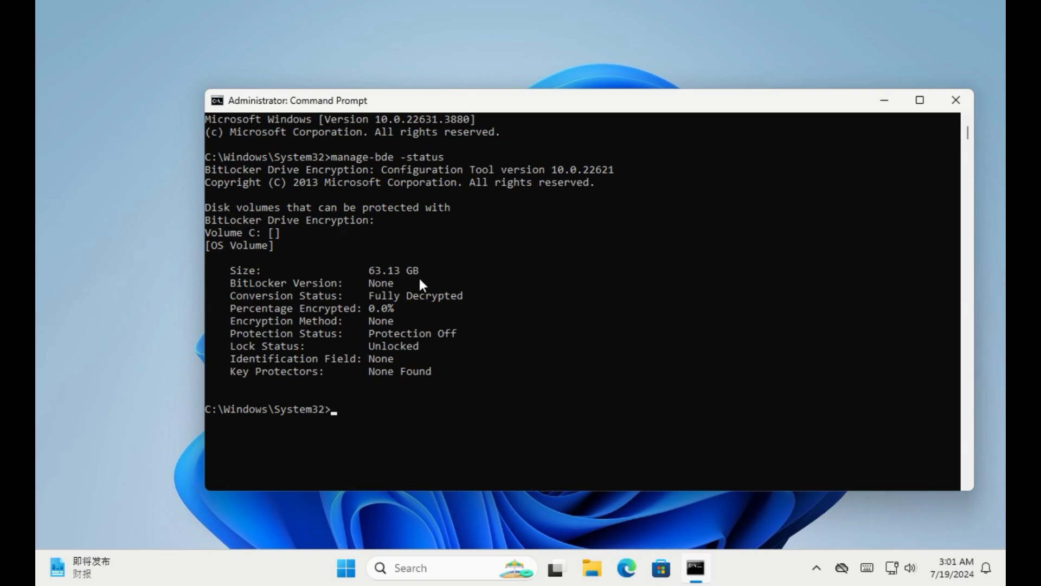
{"action": "mouse_move", "coordinate": [246, 343]}
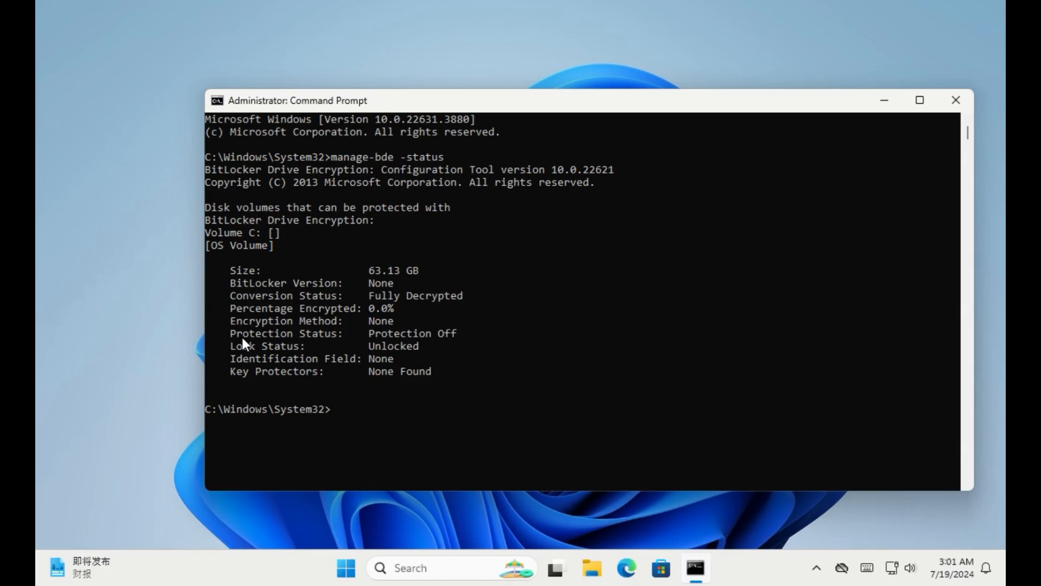
{"action": "left_click", "coordinate": [955, 100]}
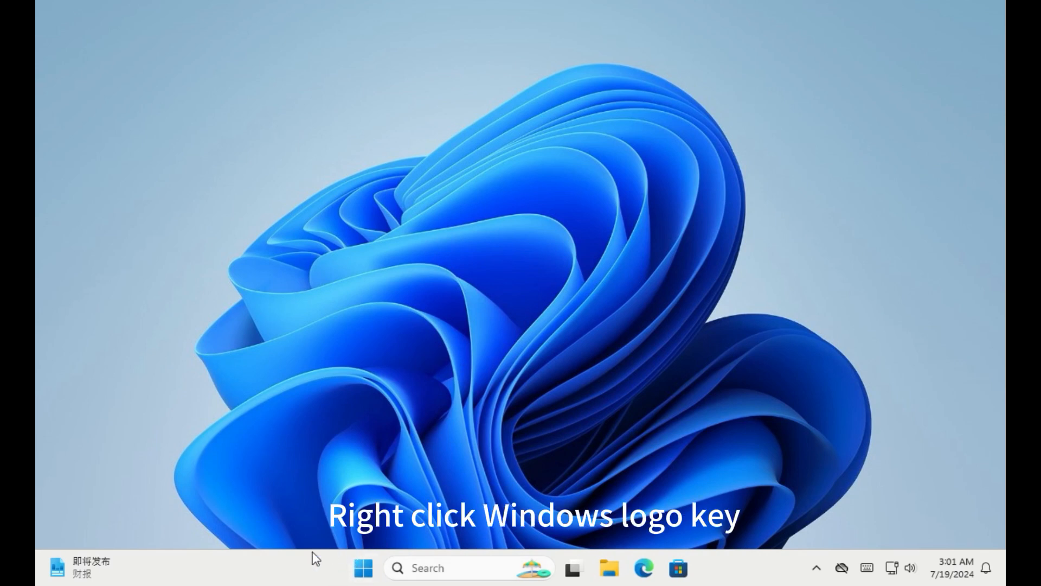
Step: Run manage-bde -status in an administrator Windows Terminal from the Start context menu
{"action": "right_click", "coordinate": [363, 567]}
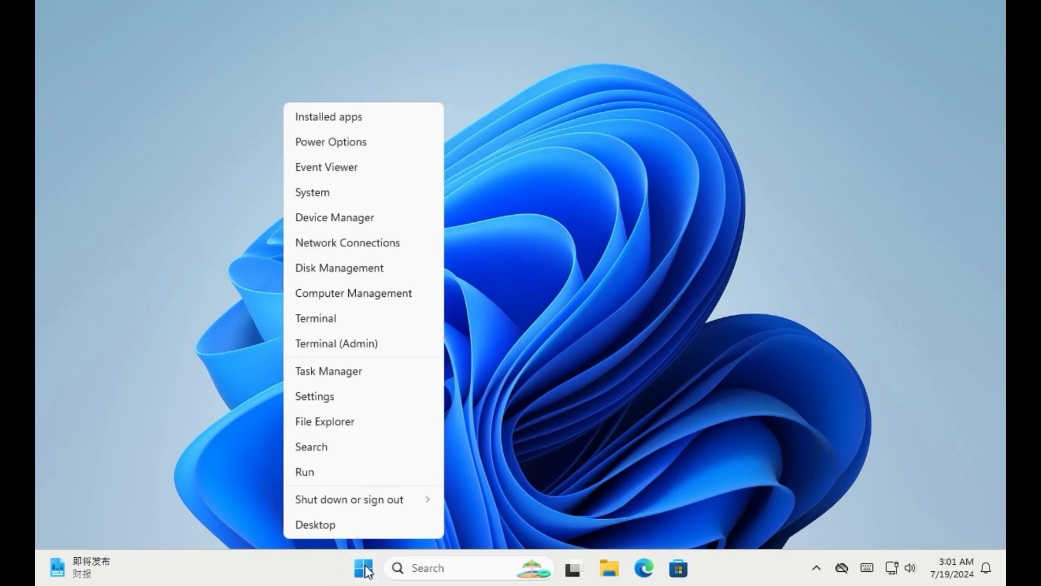
{"action": "mouse_move", "coordinate": [336, 343]}
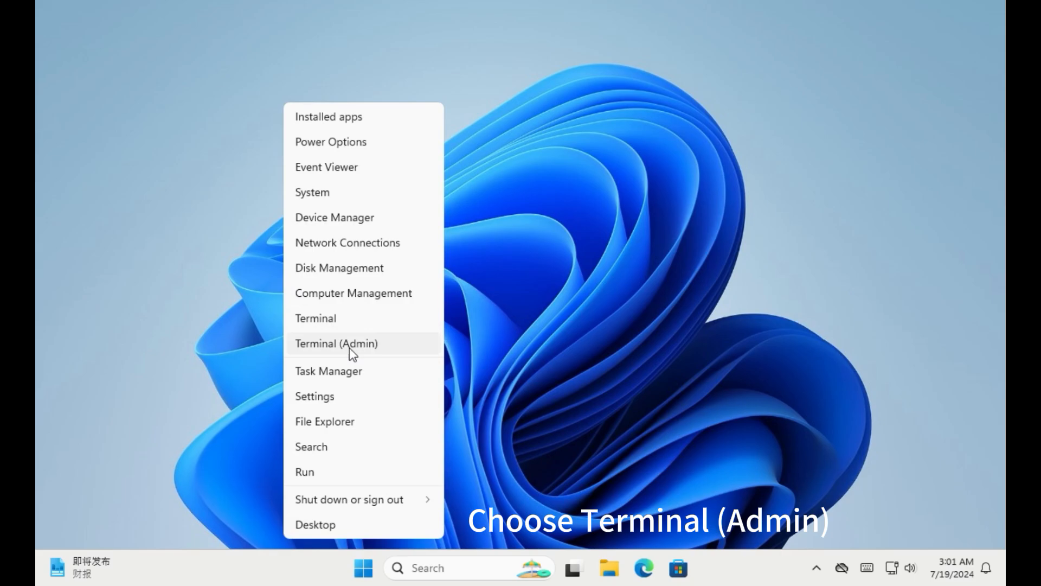
{"action": "left_click", "coordinate": [336, 343]}
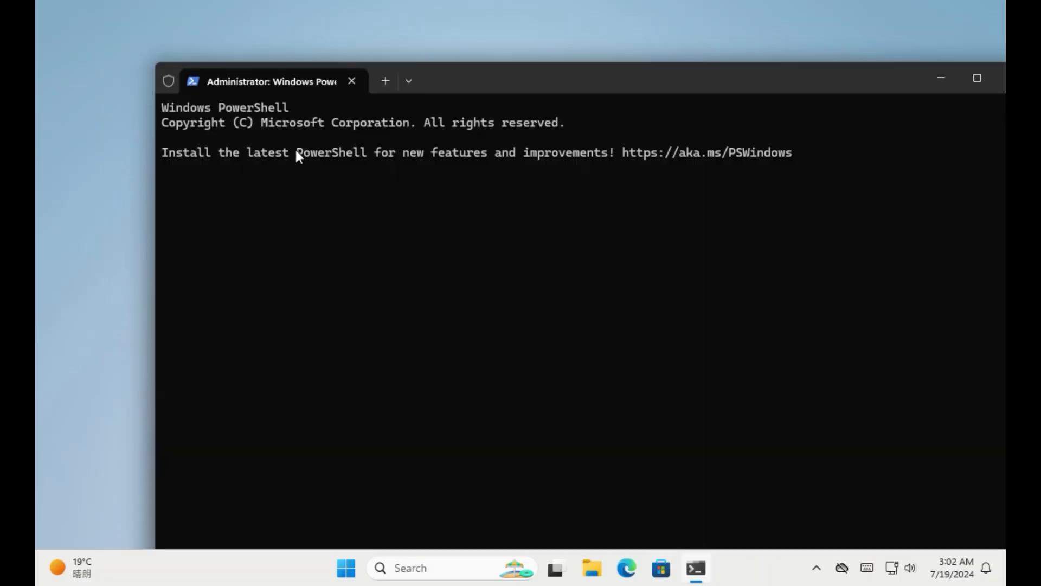
{"action": "type", "text": "manage"}
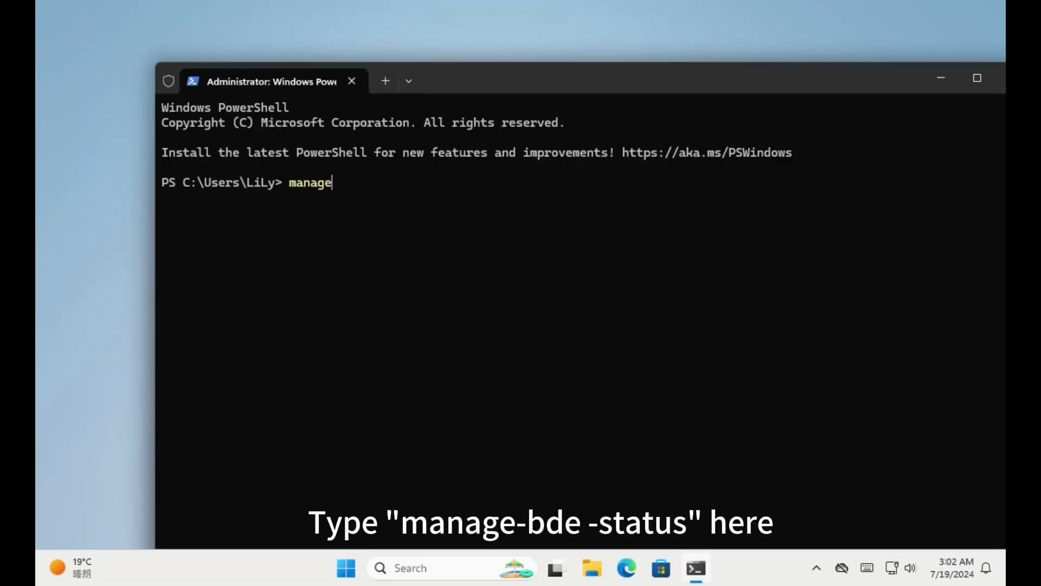
{"action": "type", "text": "-bde -st"}
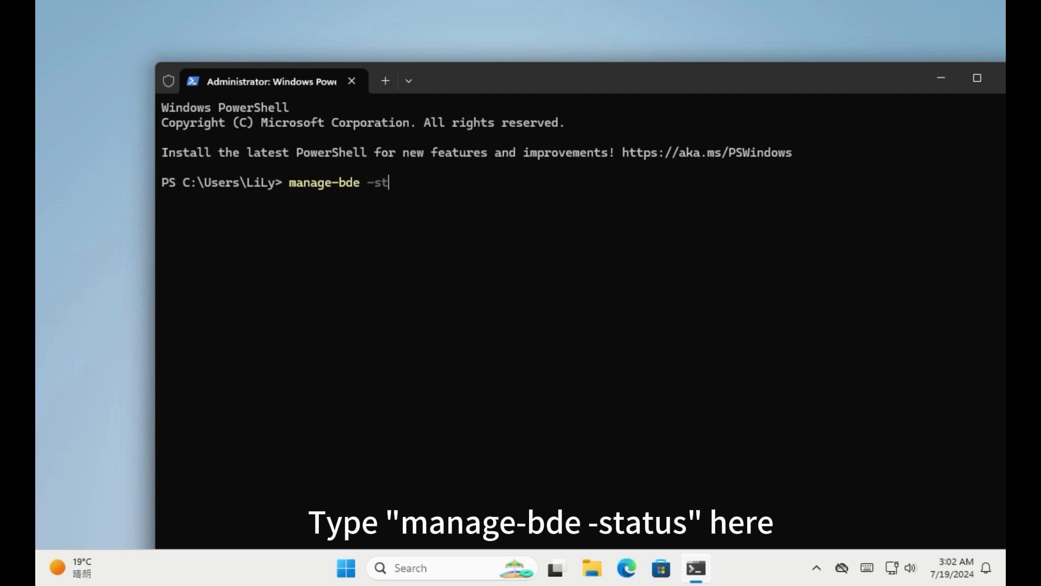
{"action": "type", "text": "atus"}
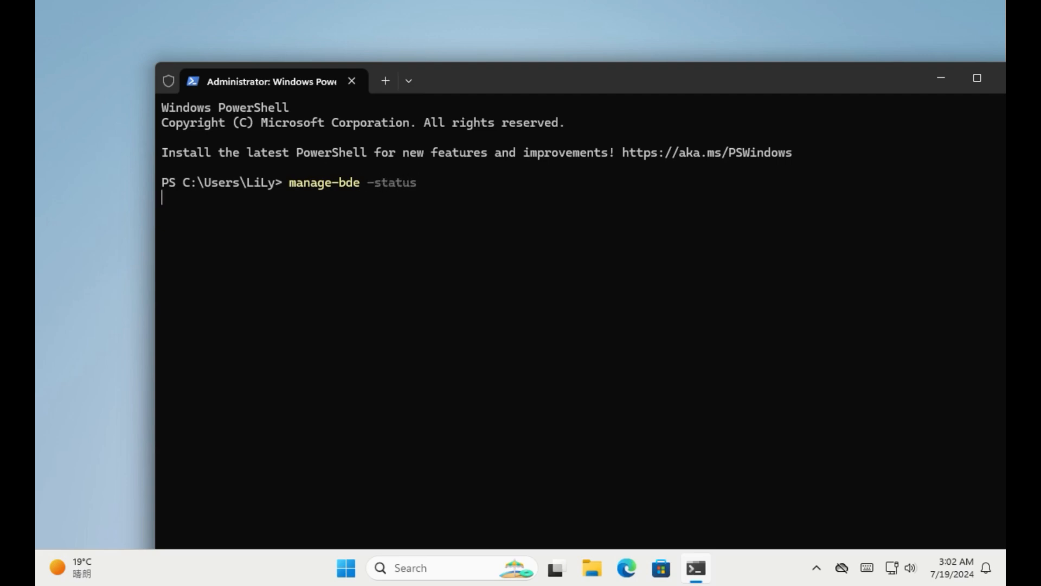
{"action": "key", "text": "Return"}
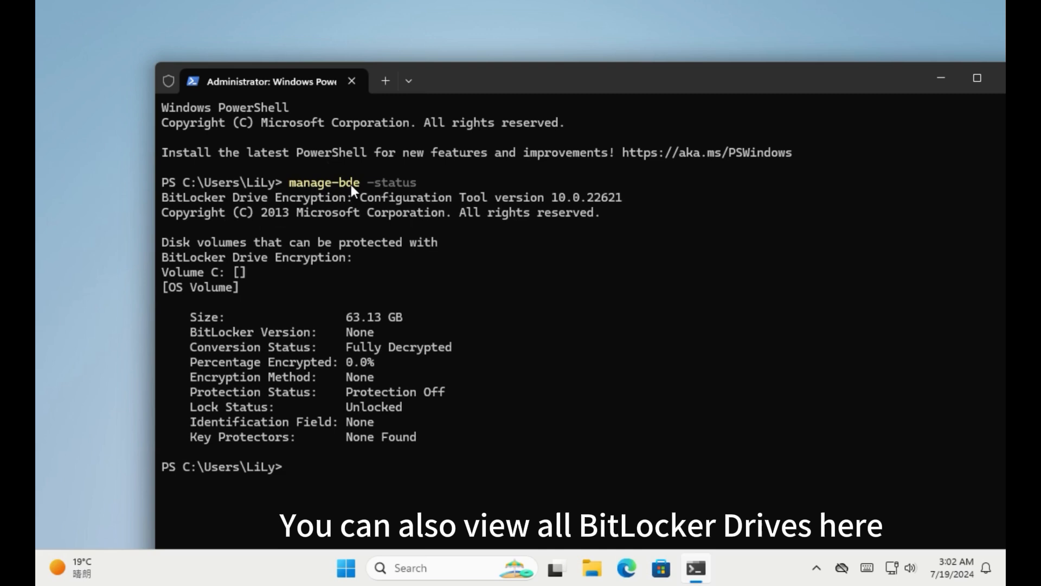
{"action": "mouse_move", "coordinate": [286, 473]}
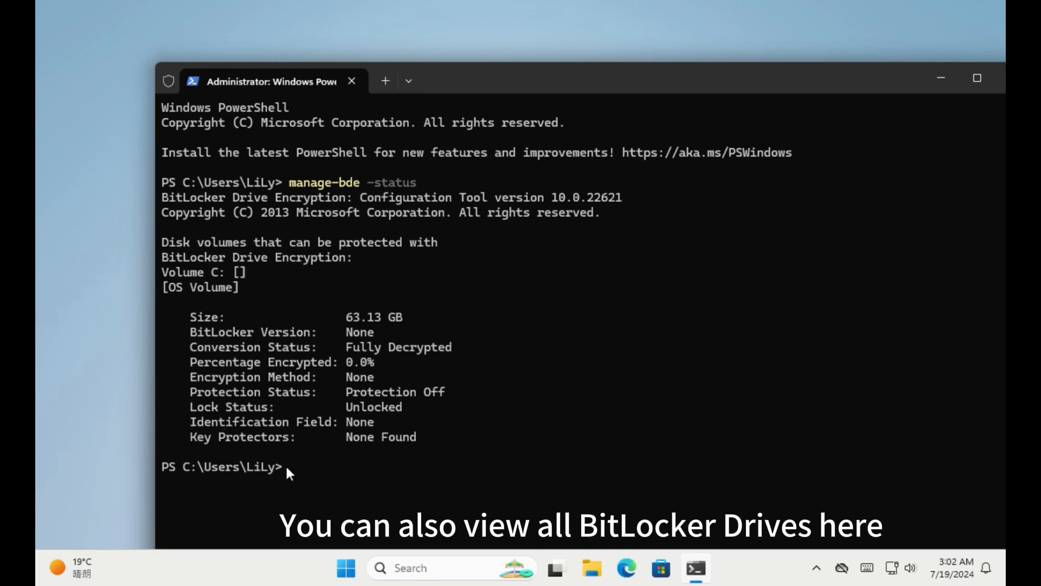